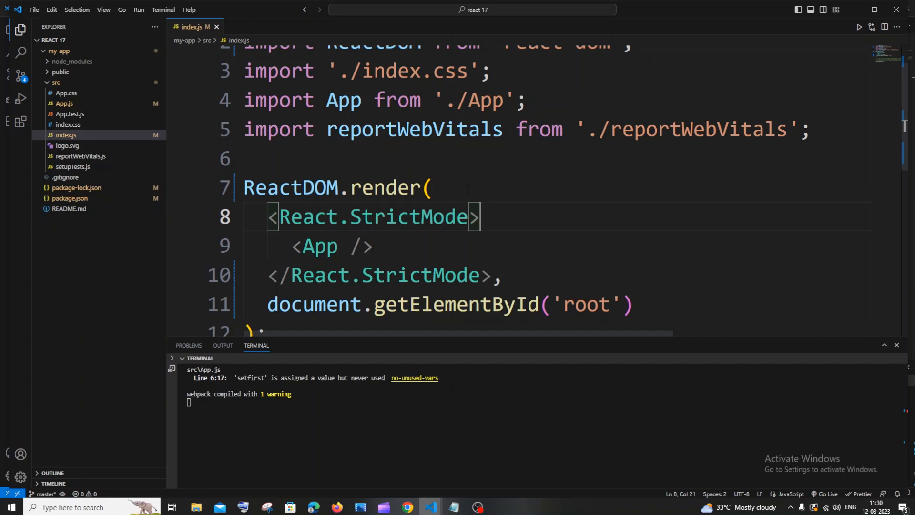
mouse_move(121, 198)
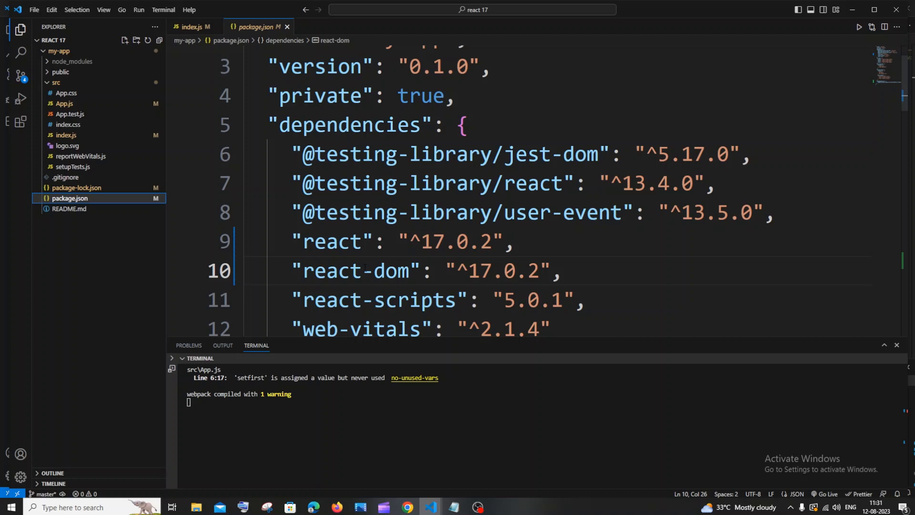
Review the react 17.0.2 dependencies in package.json and the index.js entry file
double_click(347, 124)
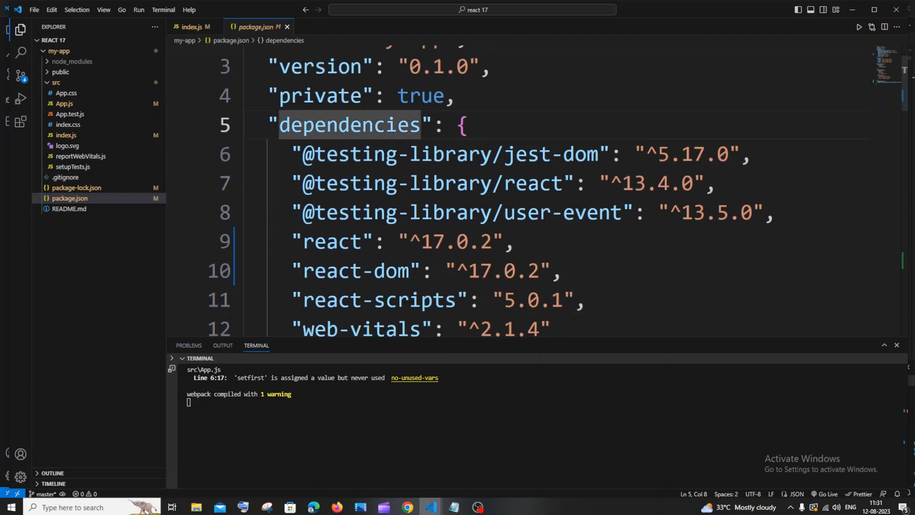
drag(291, 241, 545, 270)
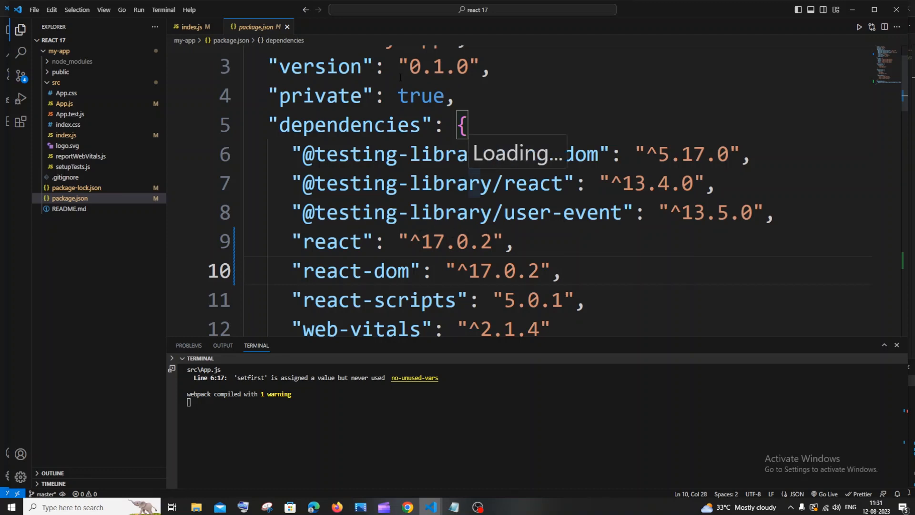
click(191, 27)
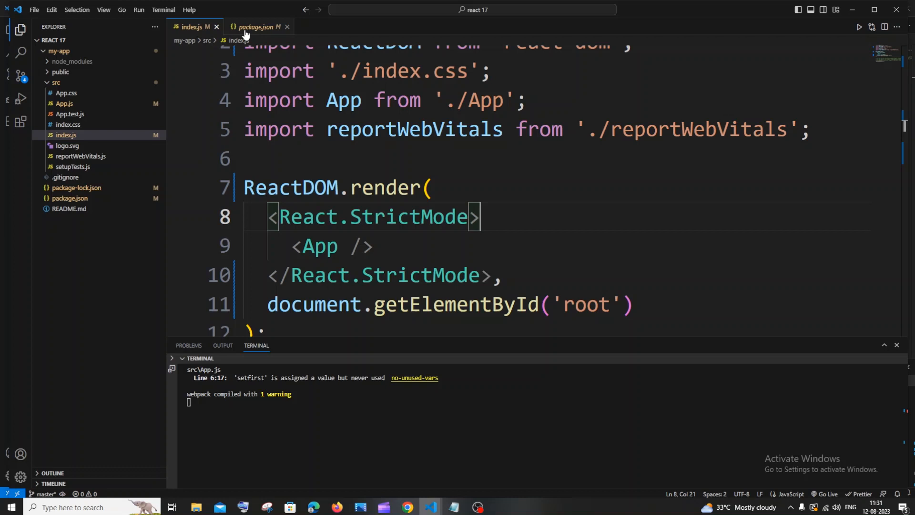
click(256, 27)
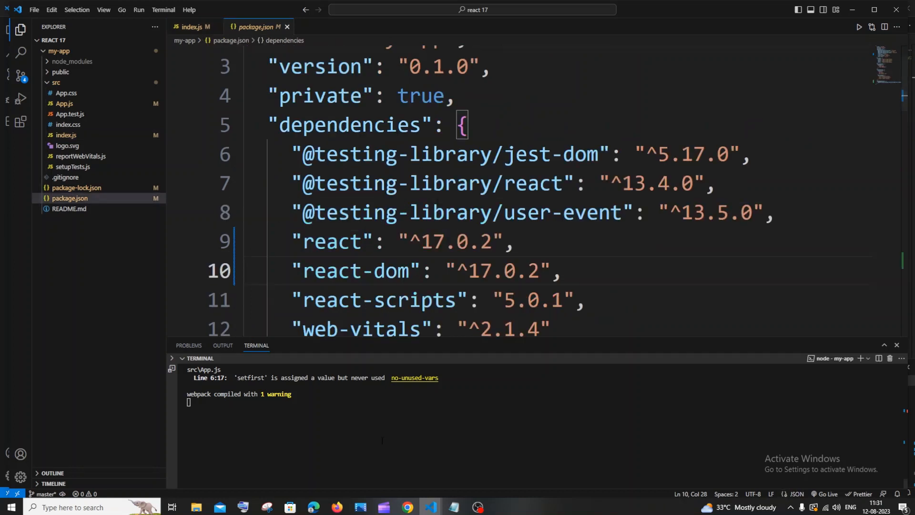
Stop the running development server with Ctrl+C, confirming 'y' to terminate the batch job
key(ctrl+c)
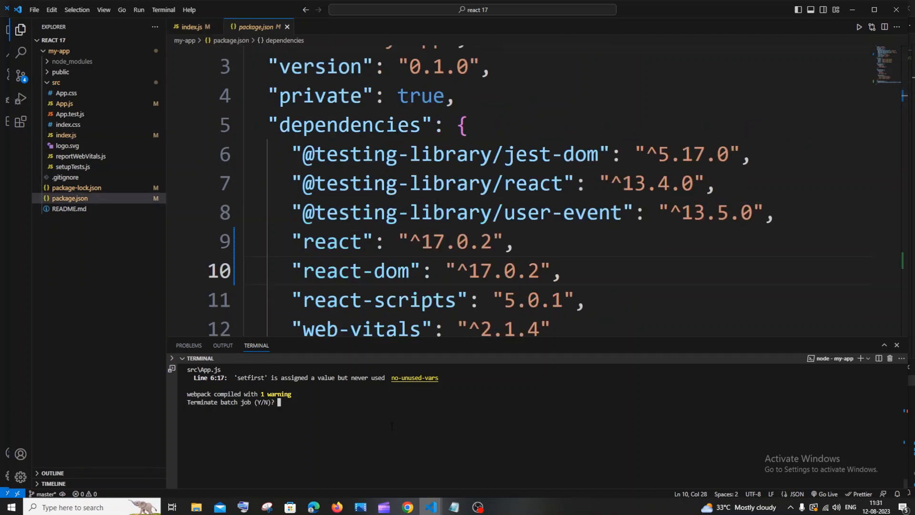
text(y)
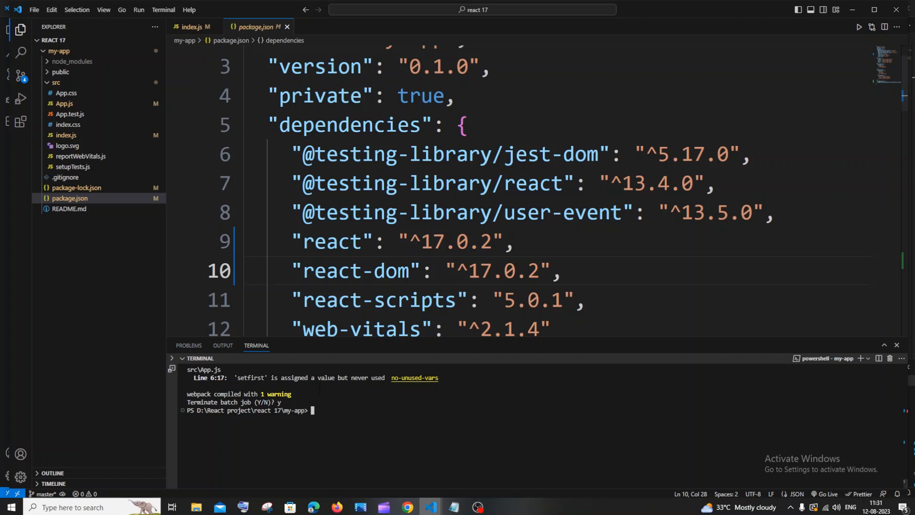
mouse_move(377, 338)
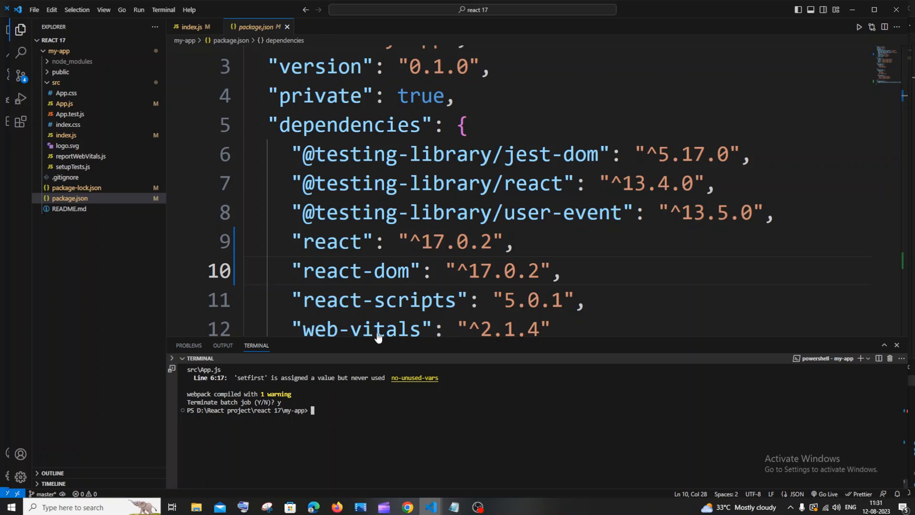
click(58, 50)
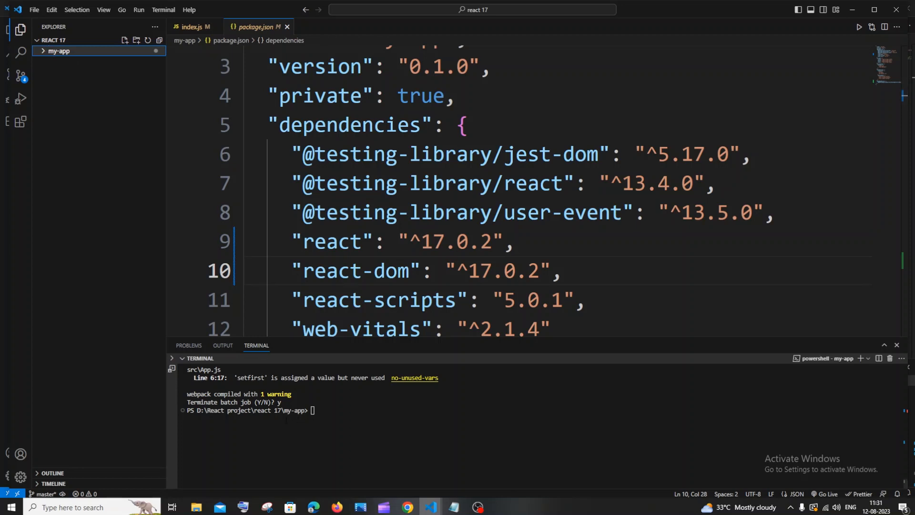
click(58, 50)
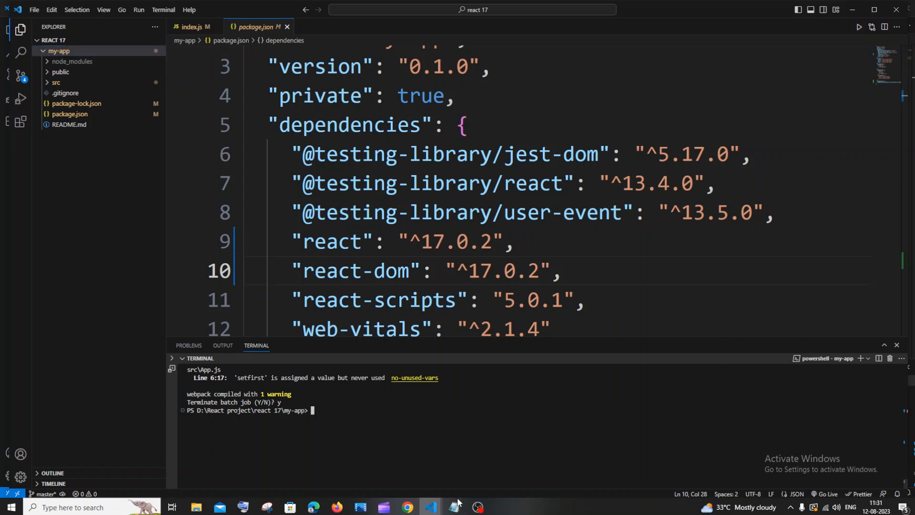
Run 'npm install react@latest react-dom@latest' in the integrated terminal
click(453, 506)
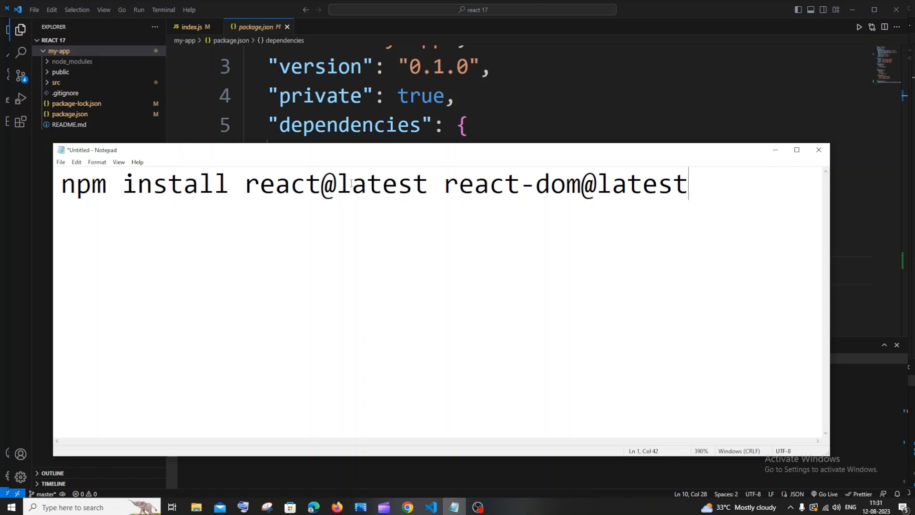
mouse_move(609, 194)
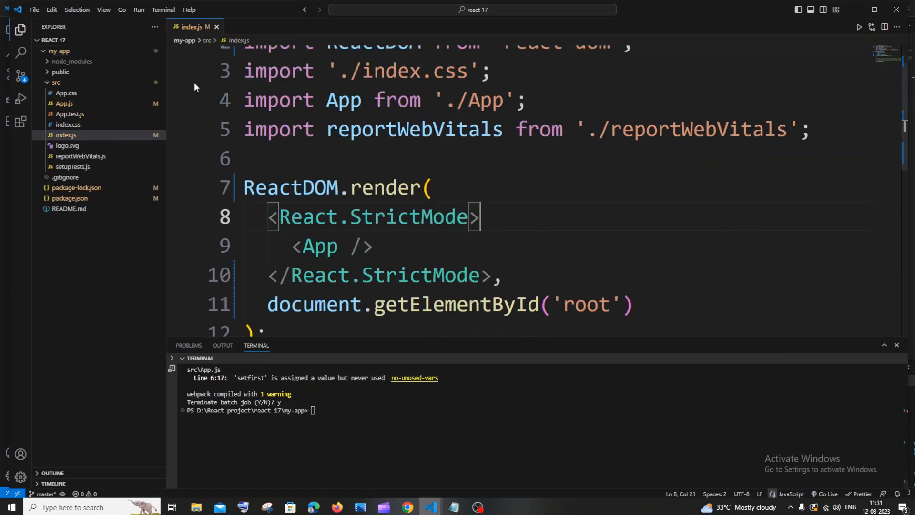
text(npm install react@latest react-dom@latest)
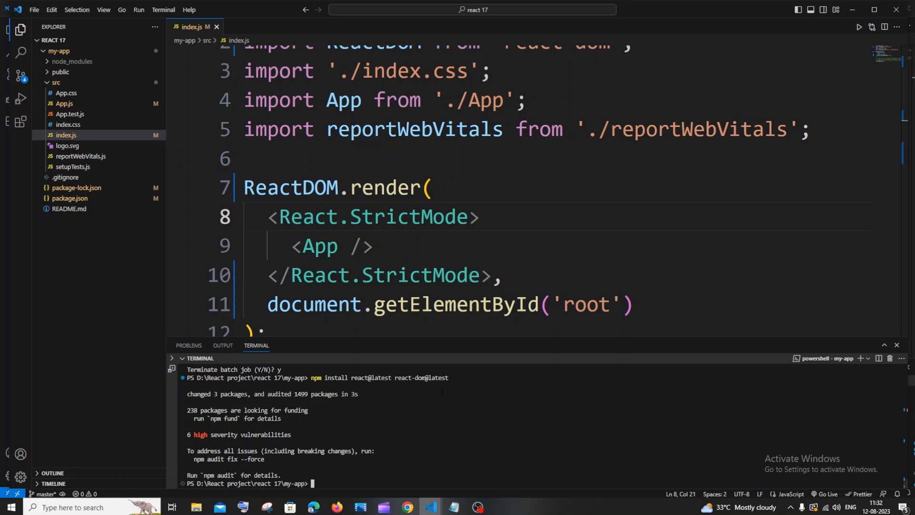
mouse_move(92, 202)
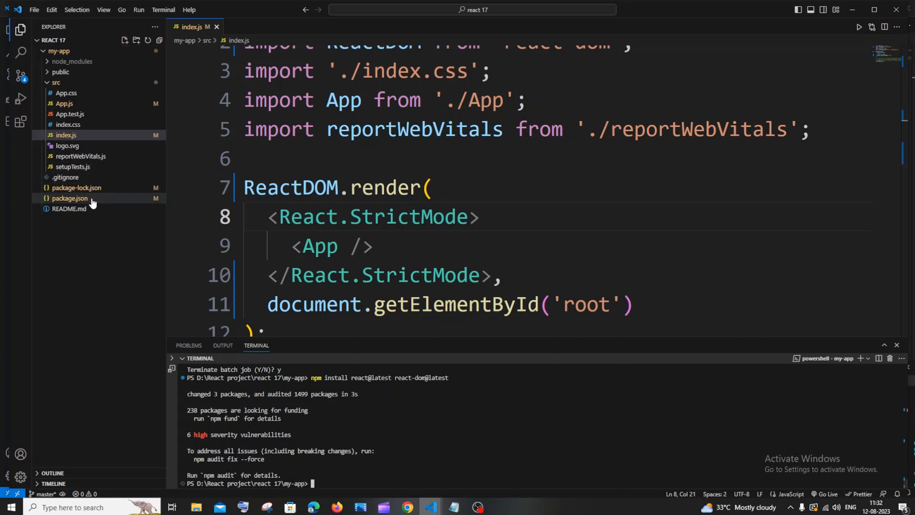
Verify package.json now lists react and react-dom at 18.2.0
click(70, 198)
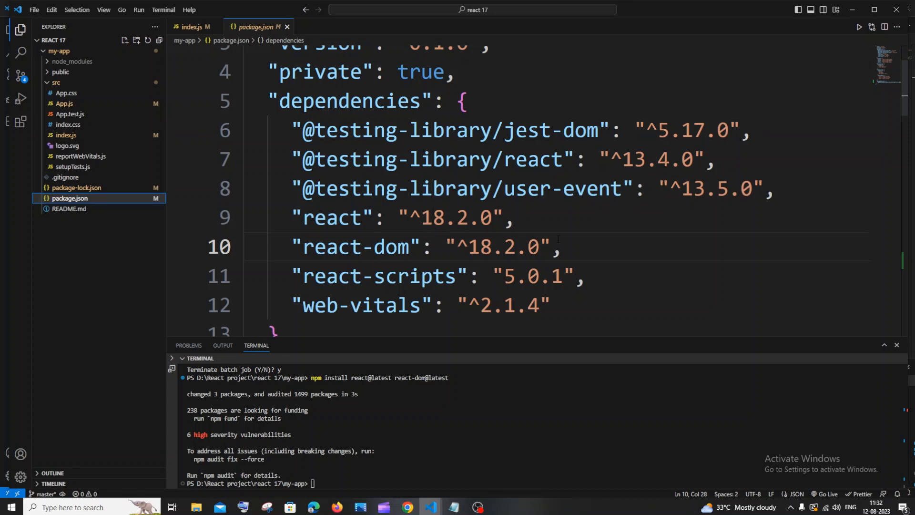
click(560, 245)
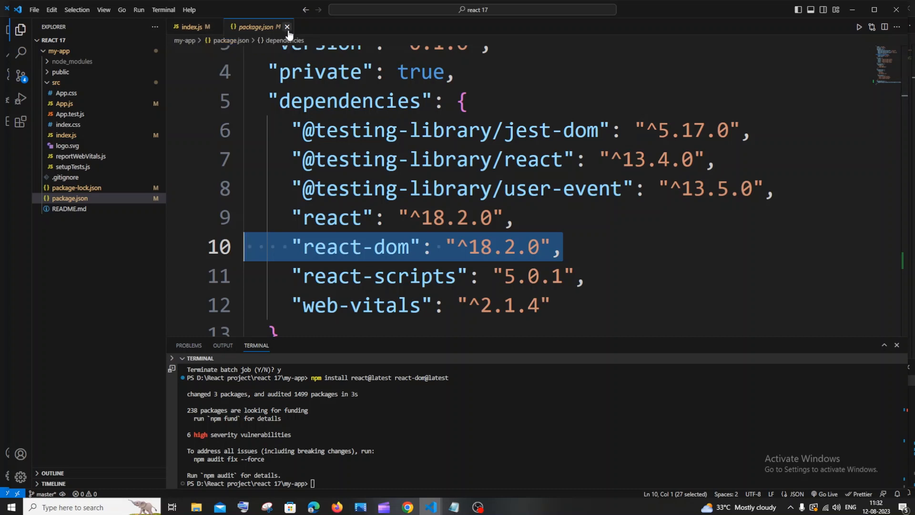
click(287, 26)
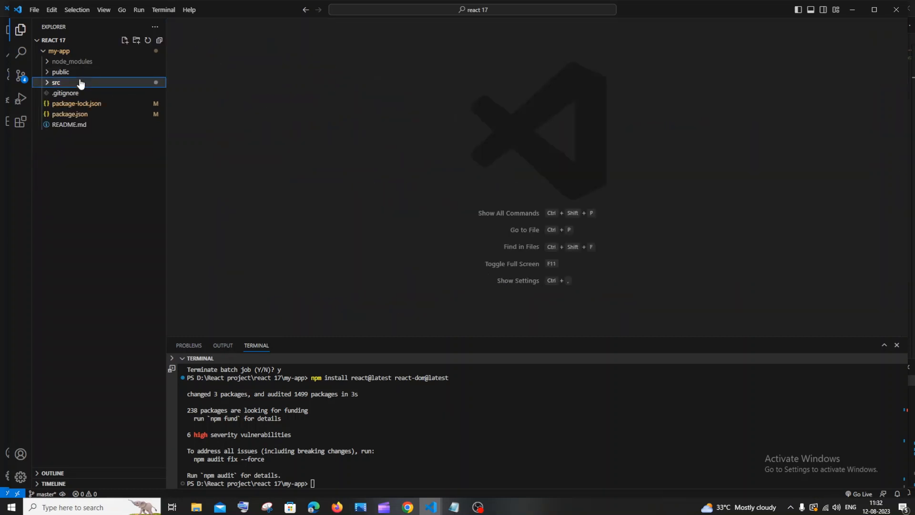
Bring up the React 17 project's index.js alongside the React 18 reference project
click(57, 82)
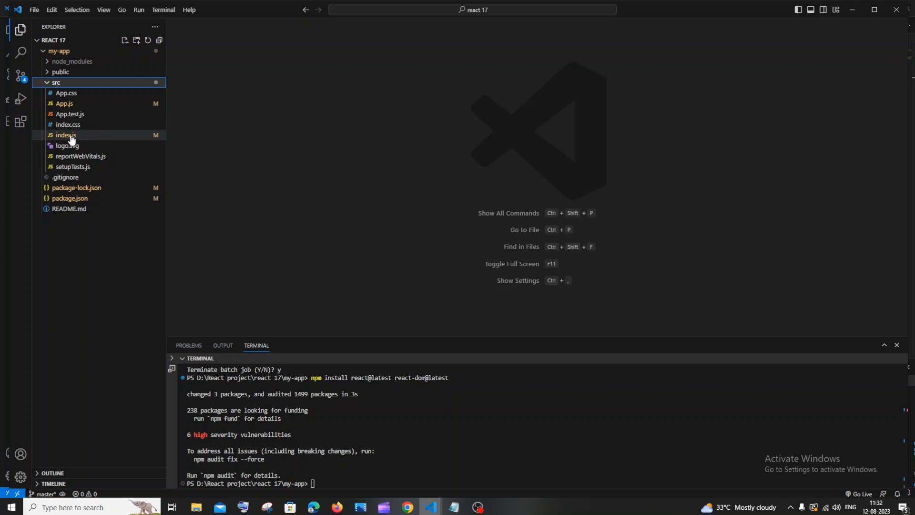
mouse_move(98, 141)
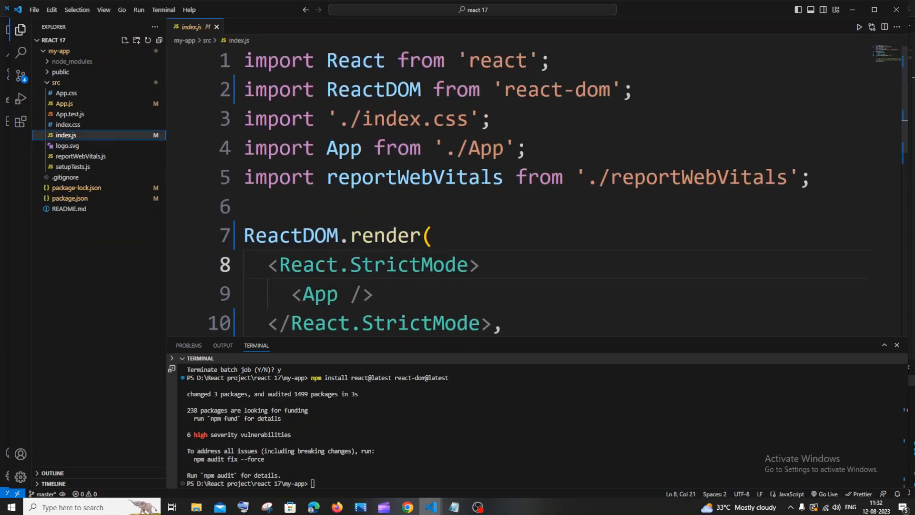
mouse_move(431, 506)
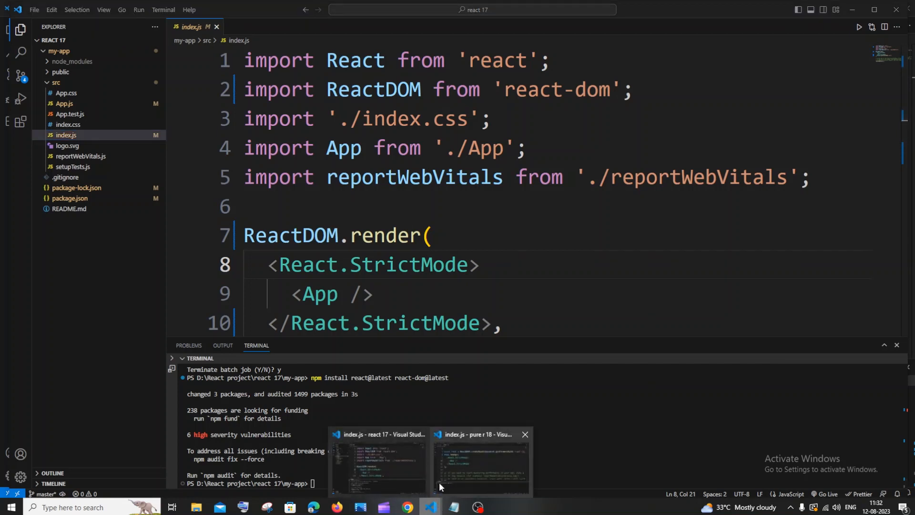
double_click(372, 90)
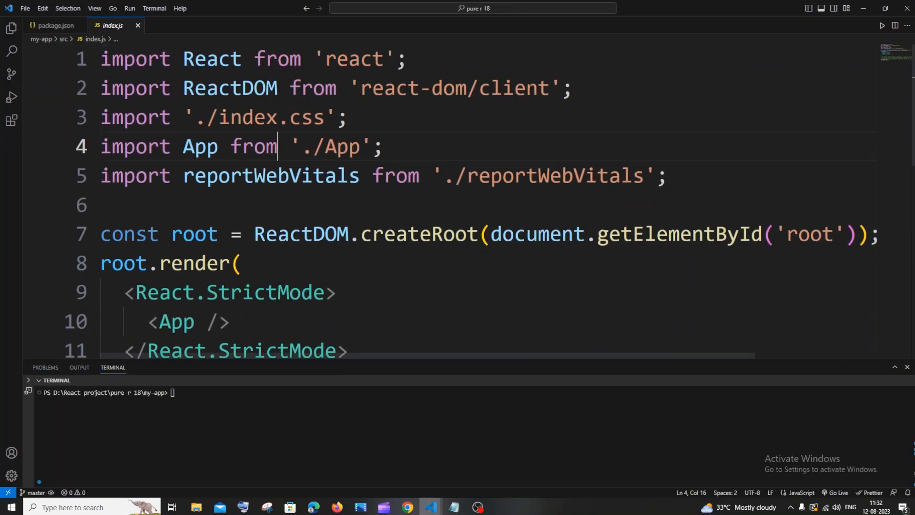
Change the React 17 index.js import path to 'react-dom/client'
double_click(382, 87)
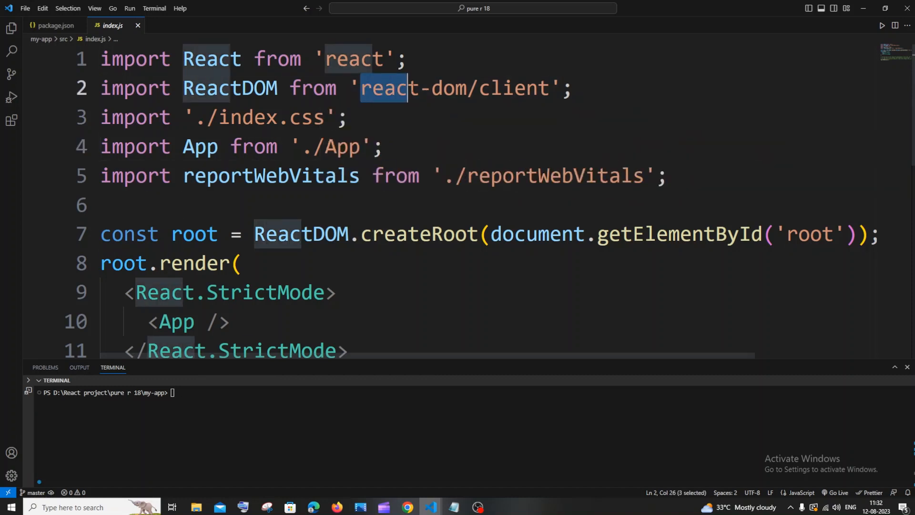
double_click(530, 88)
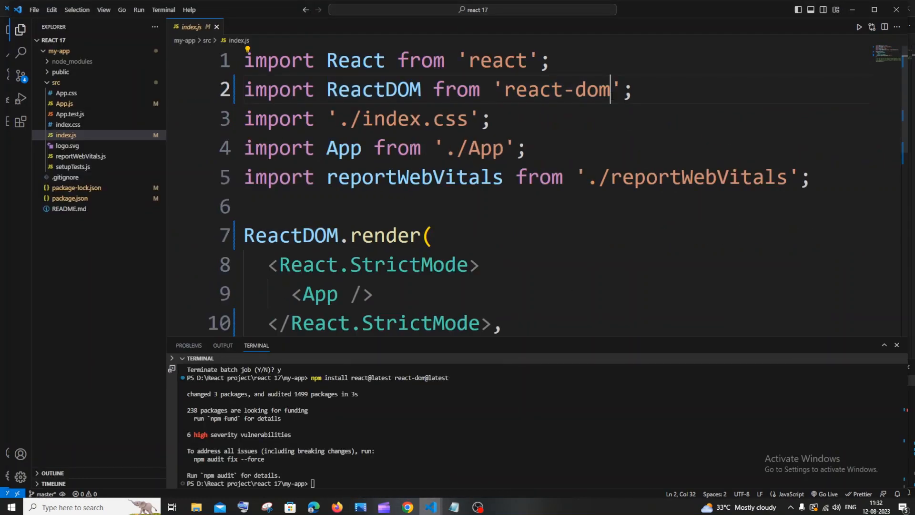
text(/client)
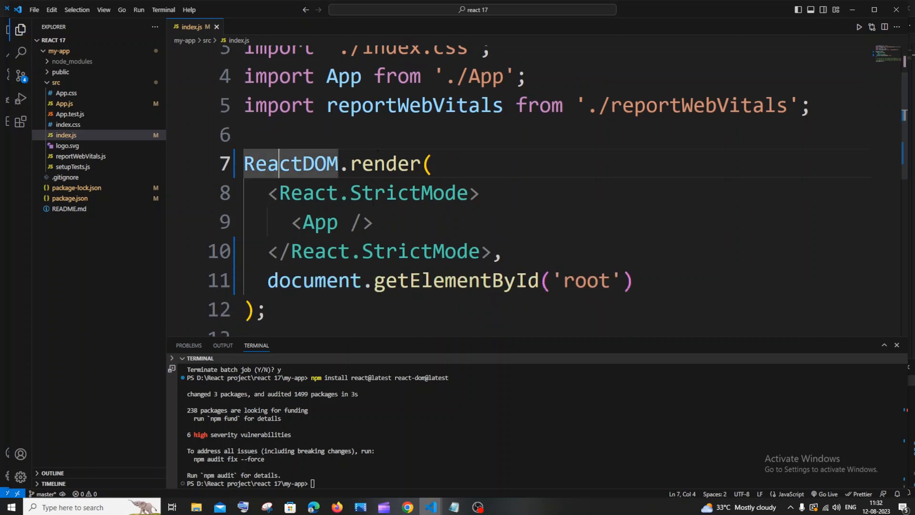
Copy the reference createRoot and root.render block in place of the old ReactDOM.render block
drag(245, 134, 265, 309)
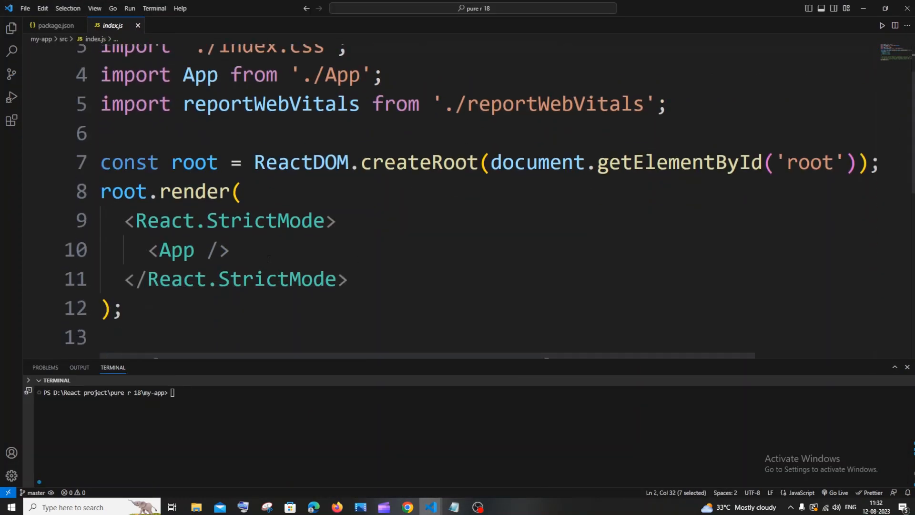
drag(101, 162, 121, 309)
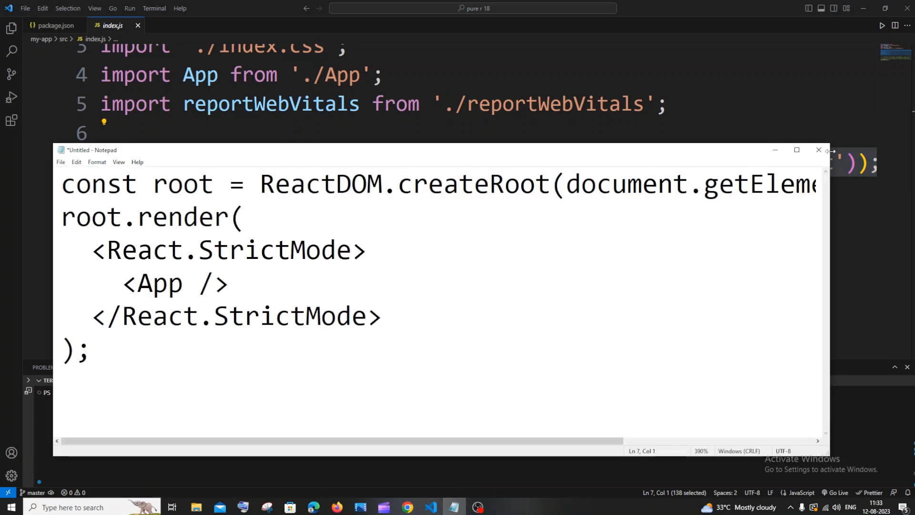
Maximize Notepad and select all of the pasted createRoot code for review
click(795, 150)
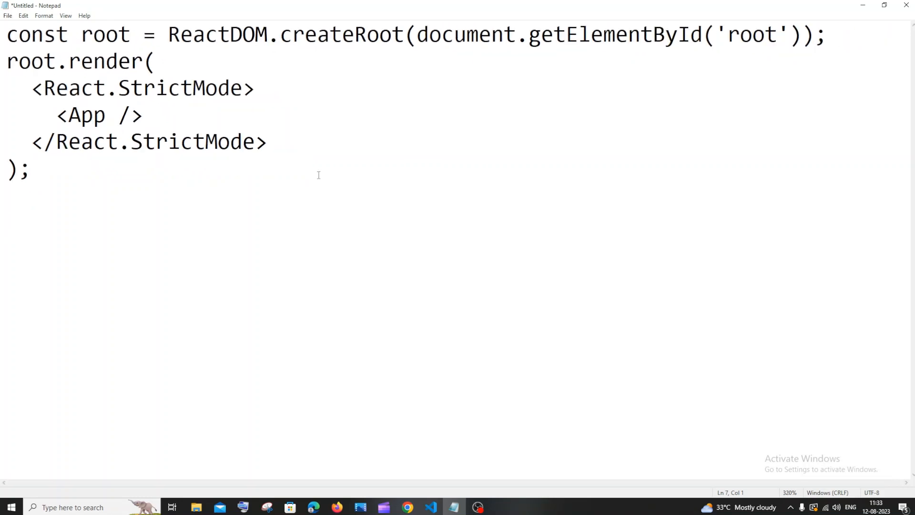
click(194, 142)
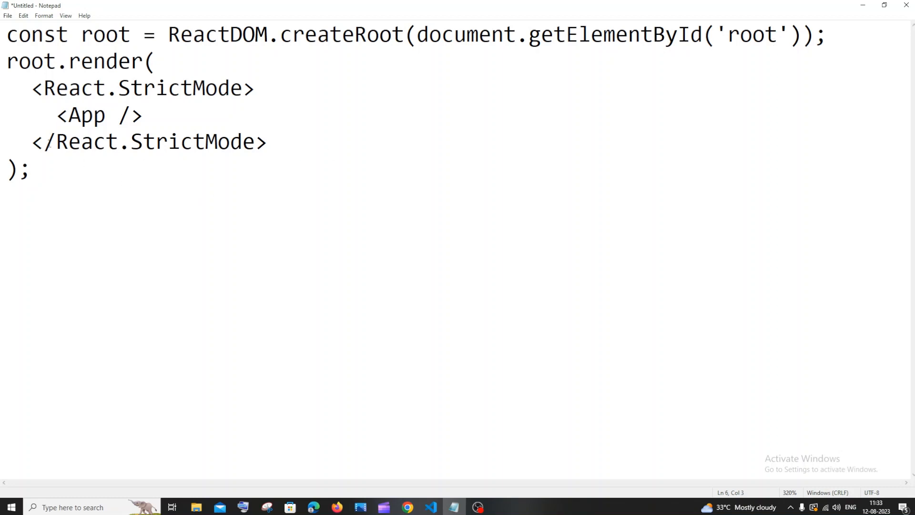
key(ctrl+a)
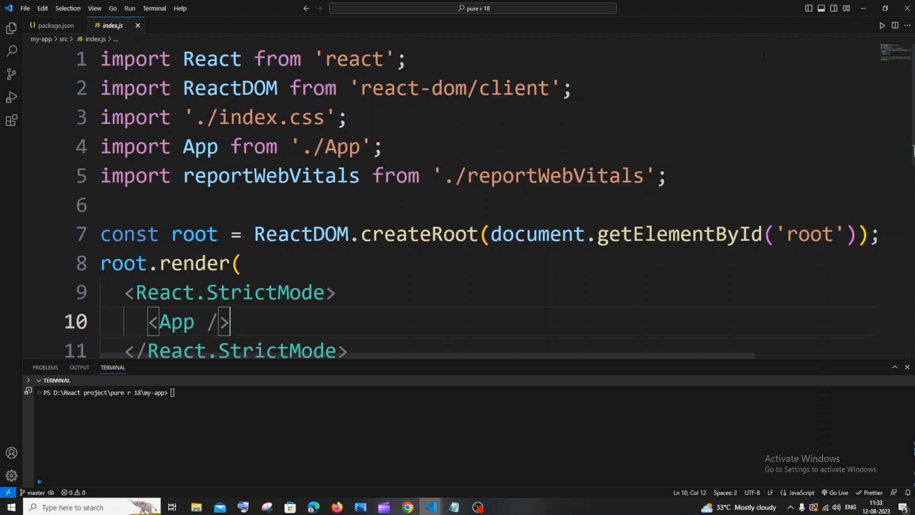
Start the app with 'npm start' after index.js renders through createRoot
scroll(down, 3)
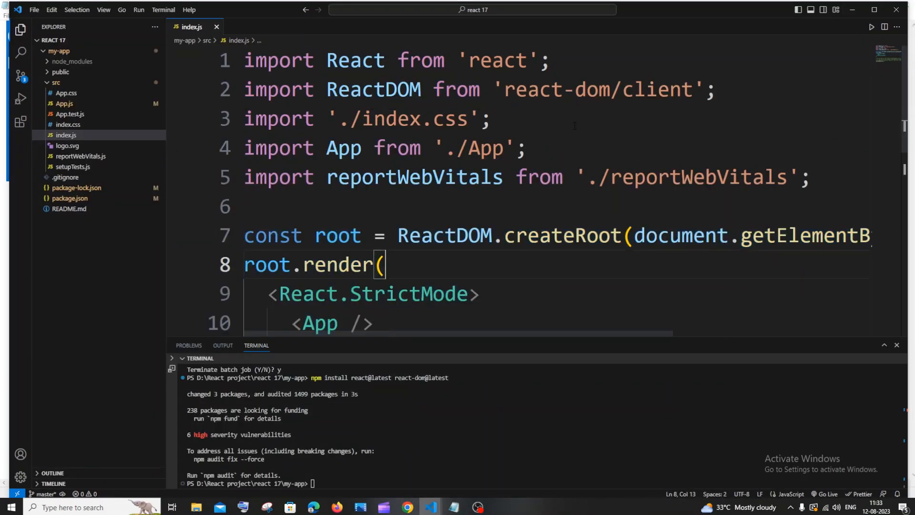
scroll(down, 3)
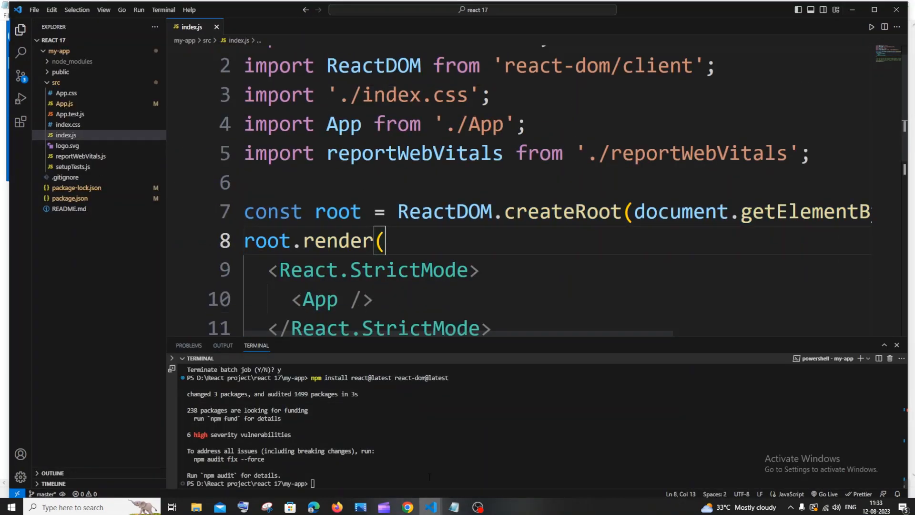
text(npm start)
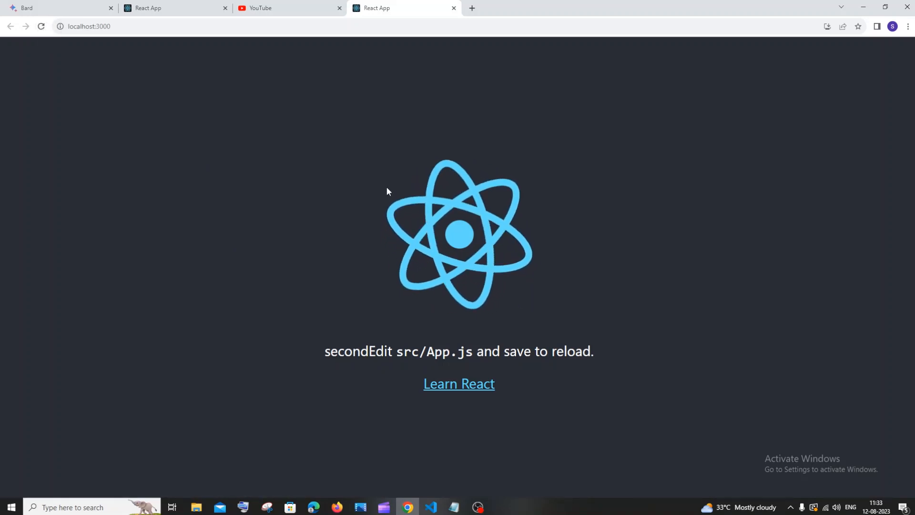
Show the DevTools console for localhost:3000 with F12, confirming no errors
key(f12)
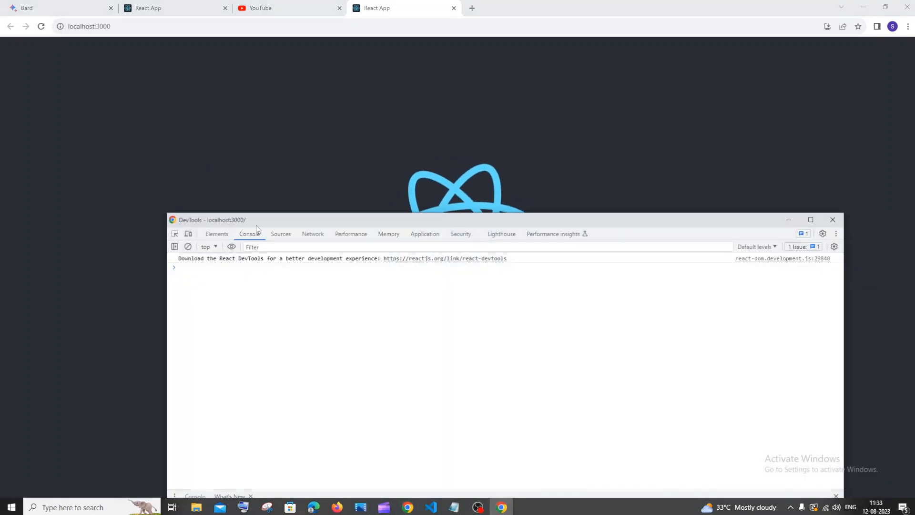
mouse_move(429, 487)
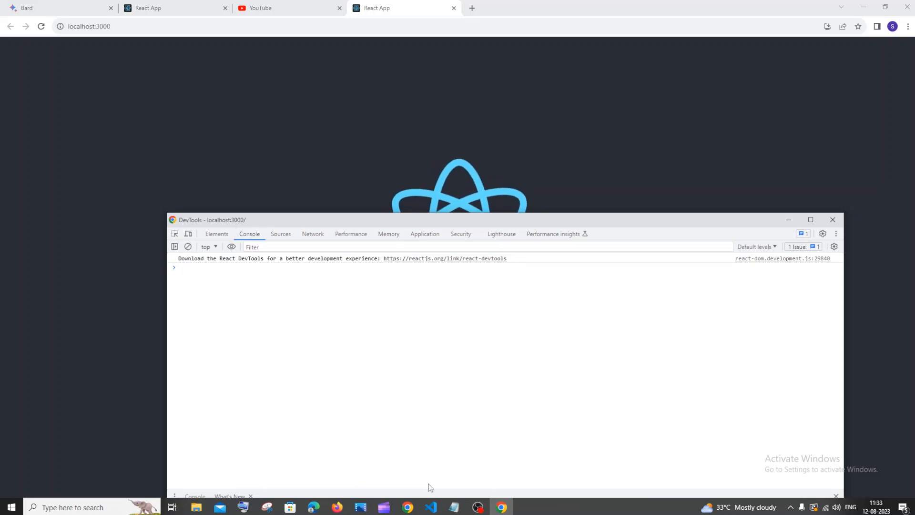